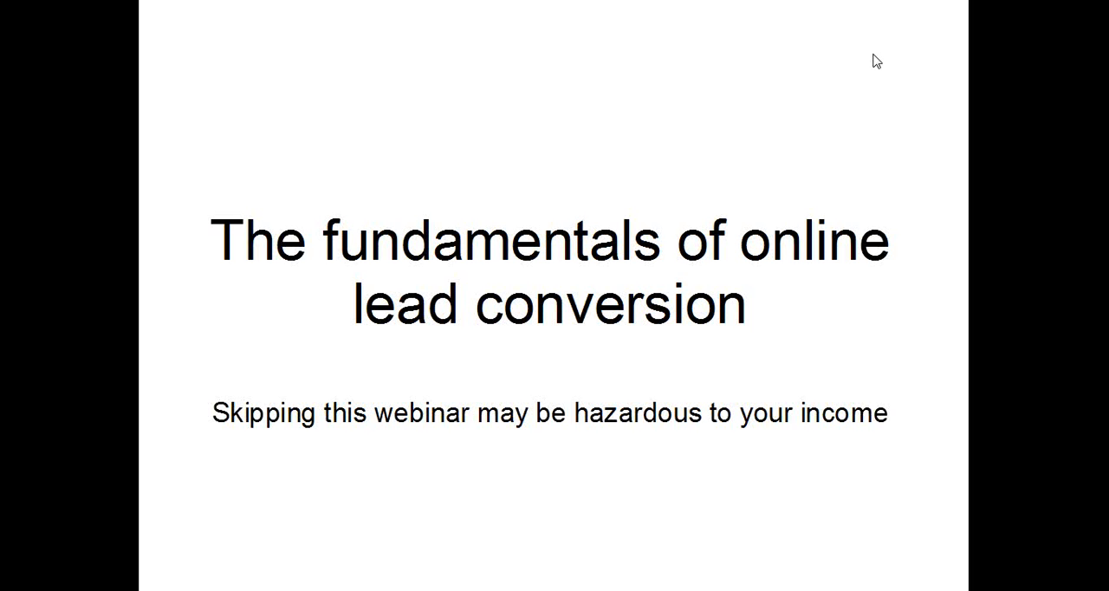
mouse_move(921, 47)
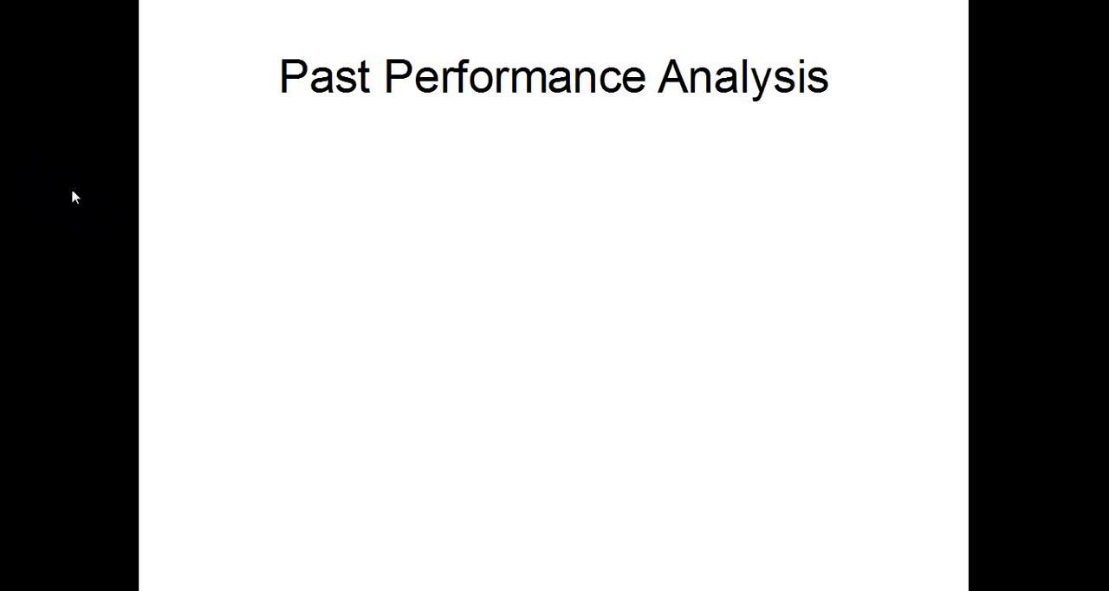
Reveal the Gym Membership, last 10 leads and past performance bullets.
text(Gym Membership)
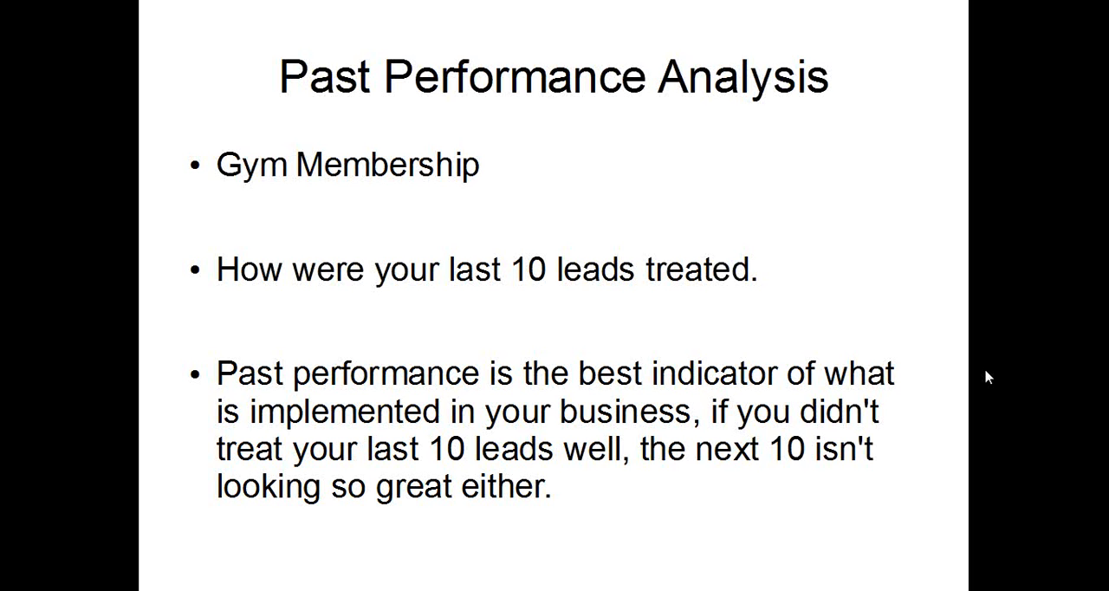
mouse_move(74, 137)
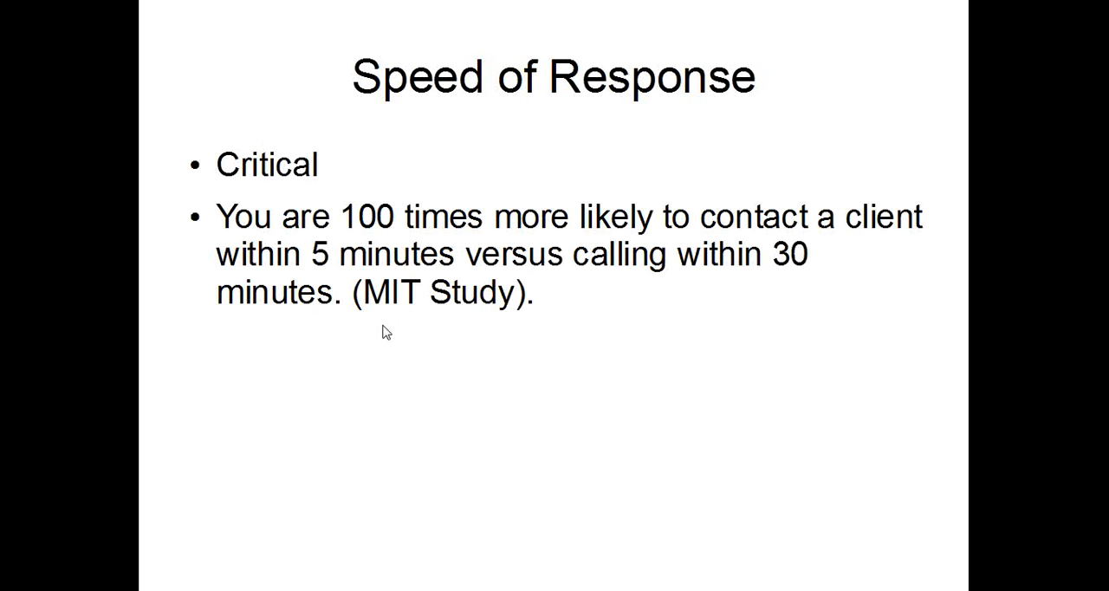
mouse_move(767, 291)
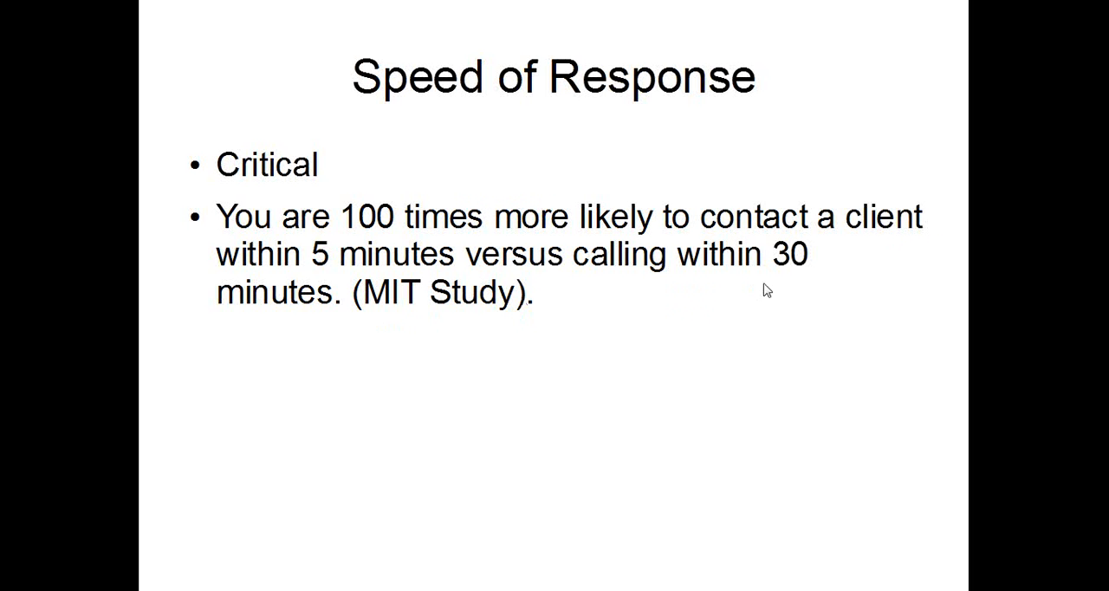
mouse_move(97, 345)
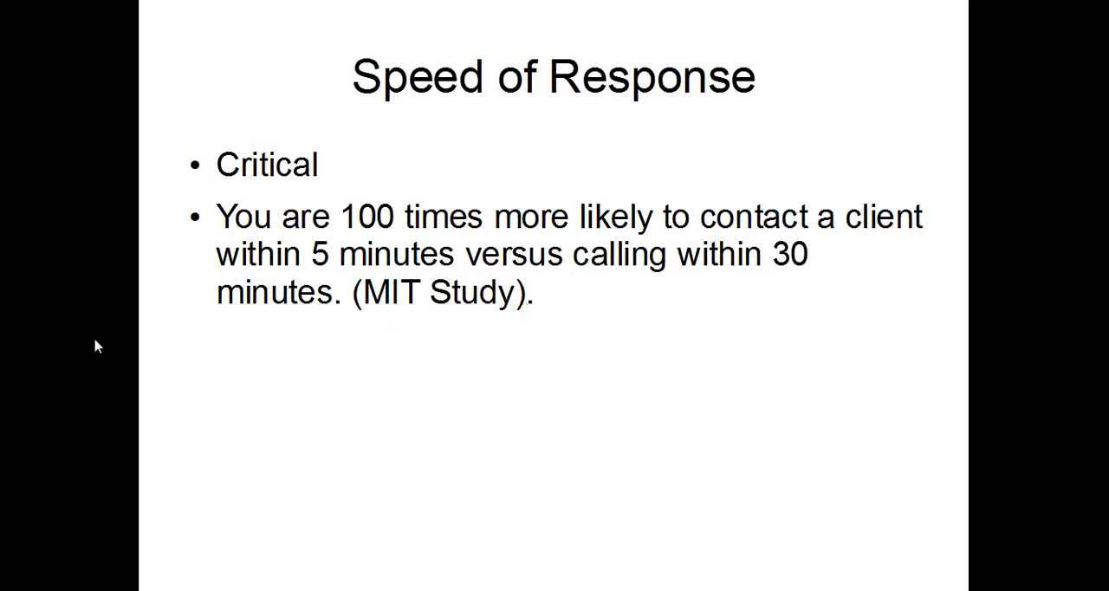
mouse_move(103, 323)
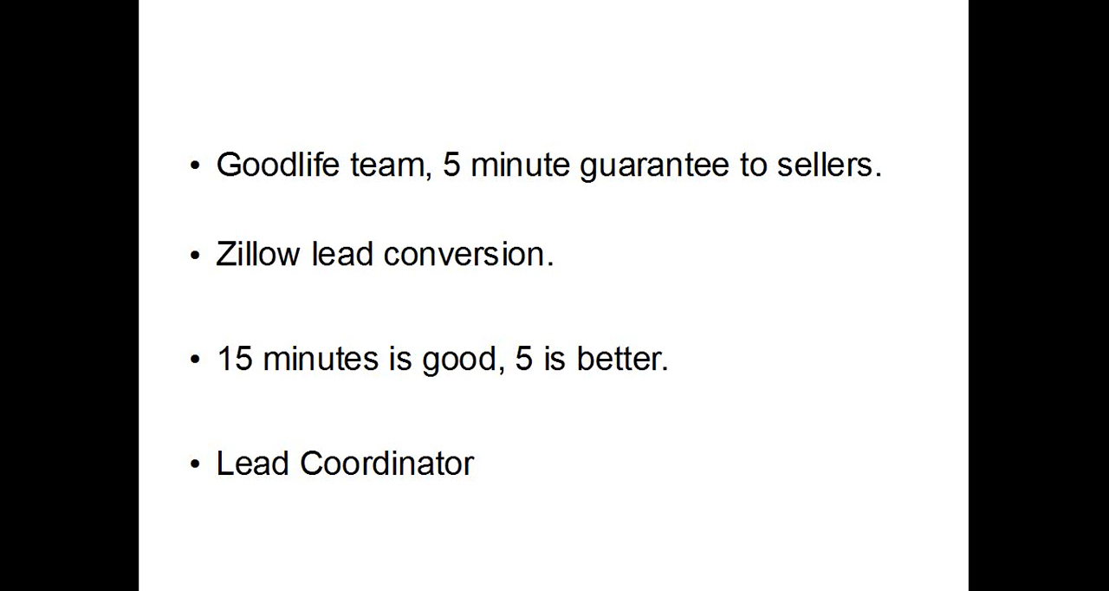
mouse_move(148, 13)
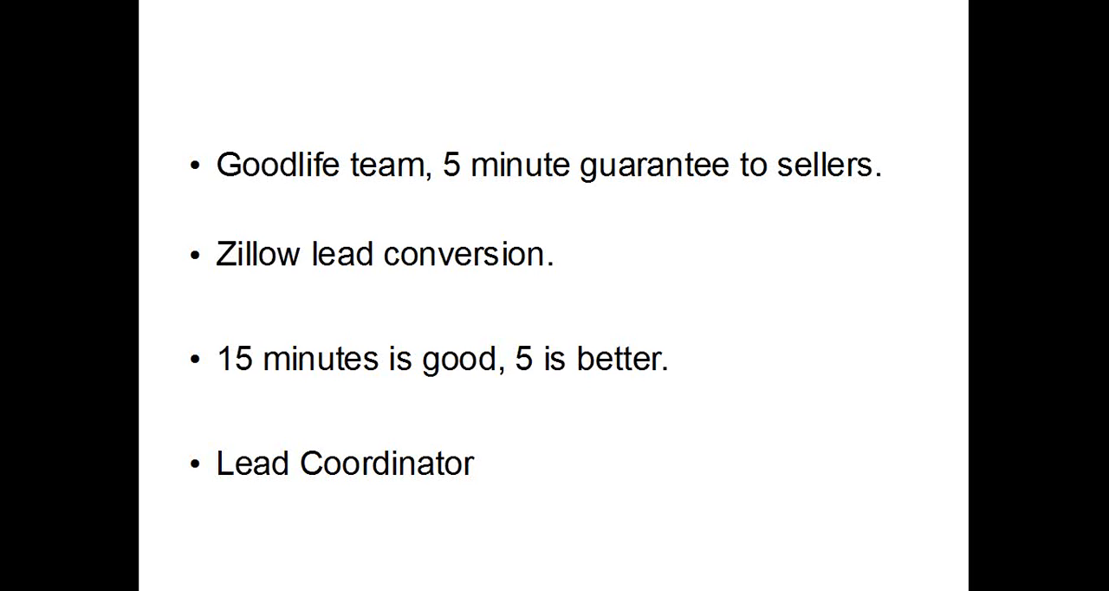
mouse_move(39, 69)
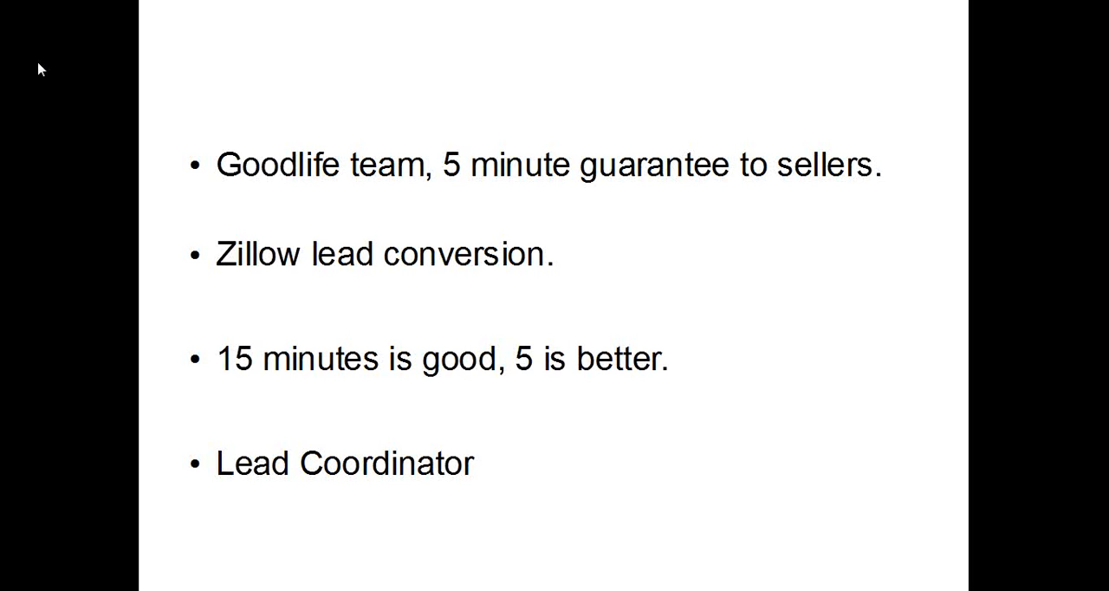
mouse_move(31, 437)
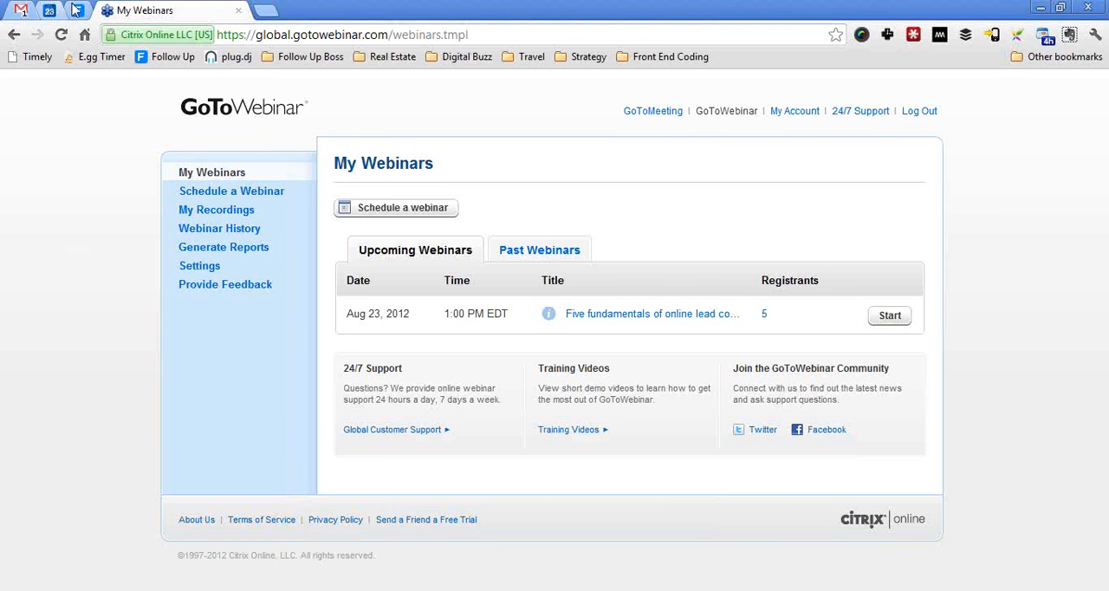
Switch from GoToWebinar to the Follow Up Boss dashboard tab.
click(78, 11)
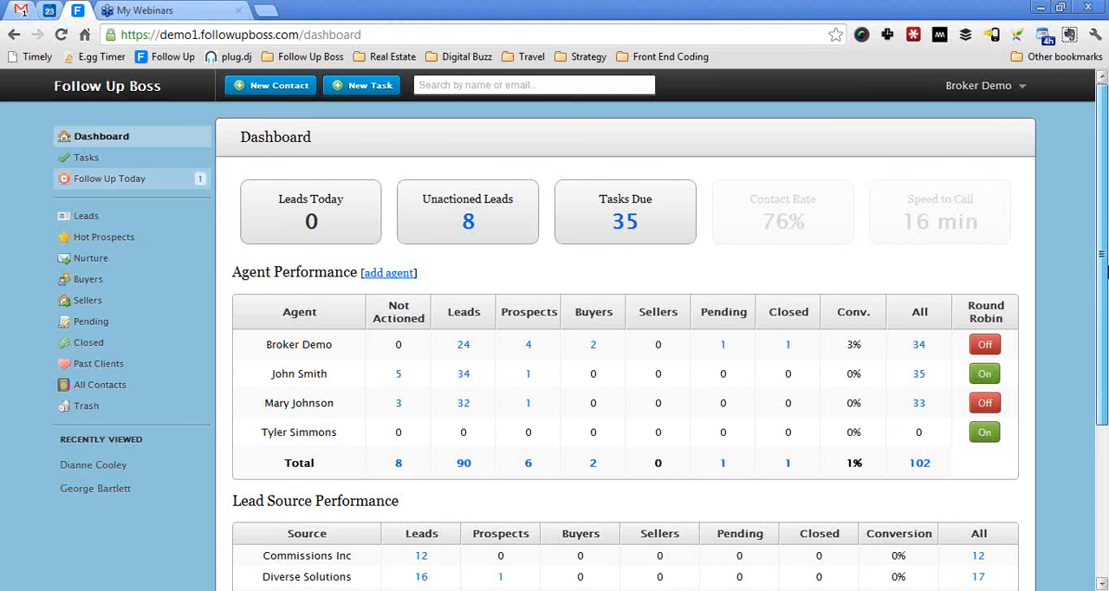
Review the dashboard's agent performance figures, then load the Follow Up Today list.
scroll(down, 3)
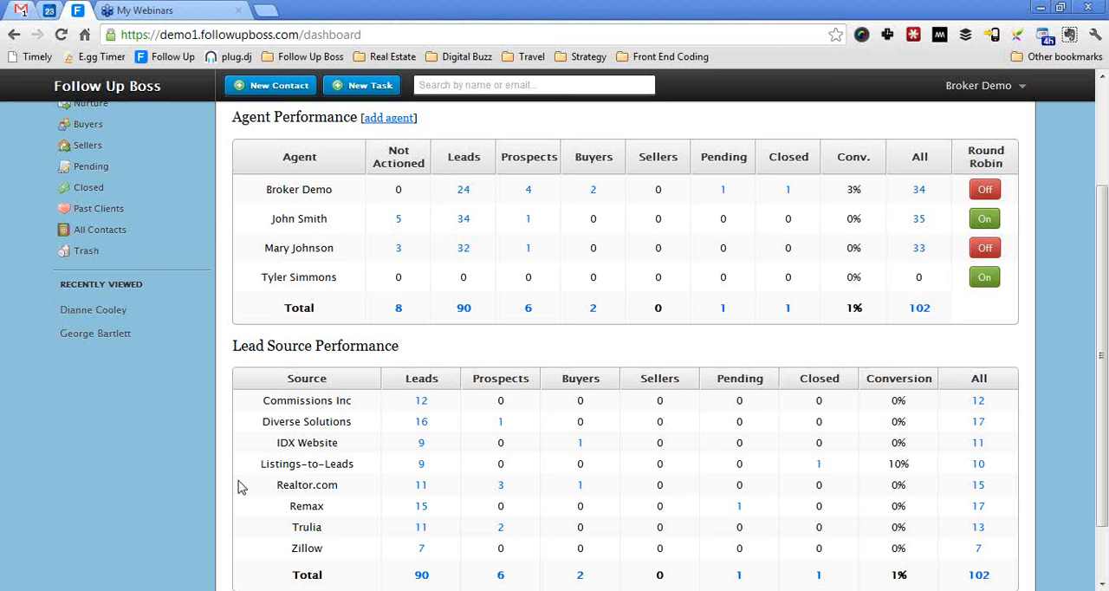
mouse_move(457, 468)
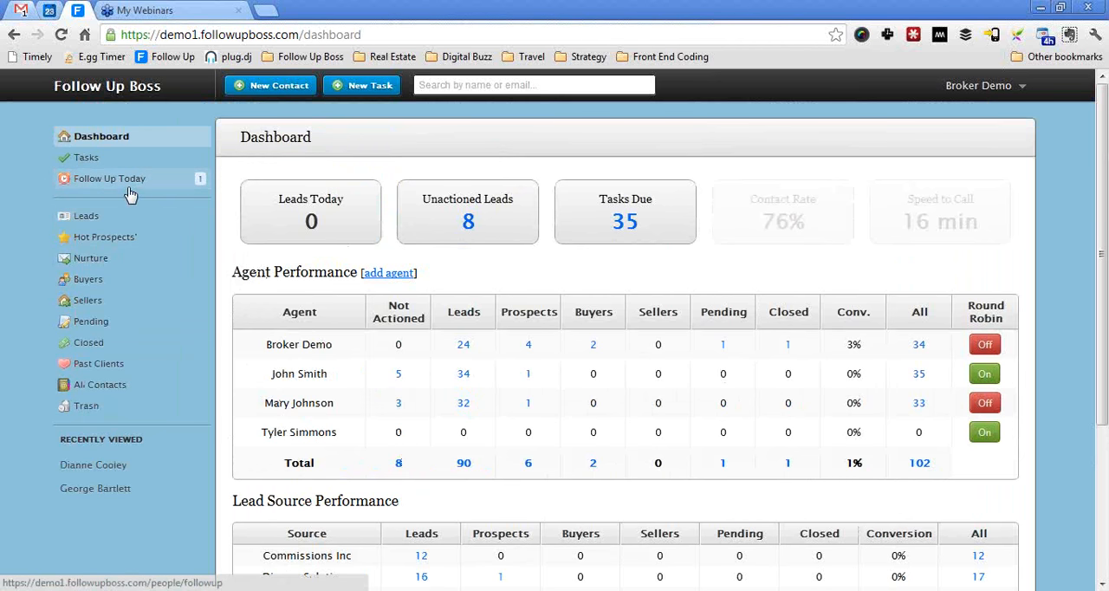
click(109, 178)
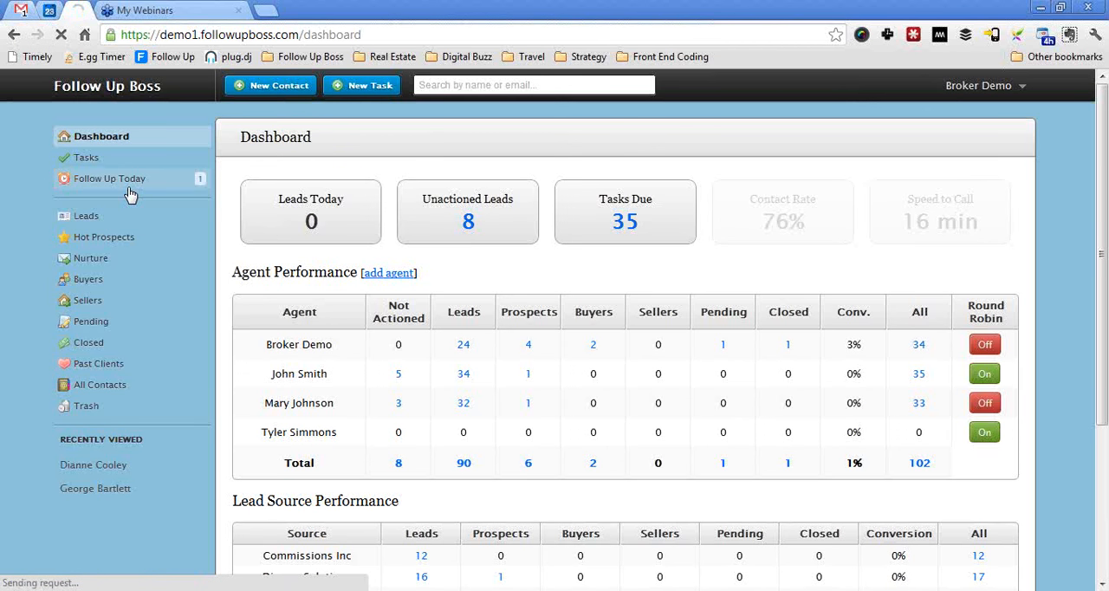
click(109, 178)
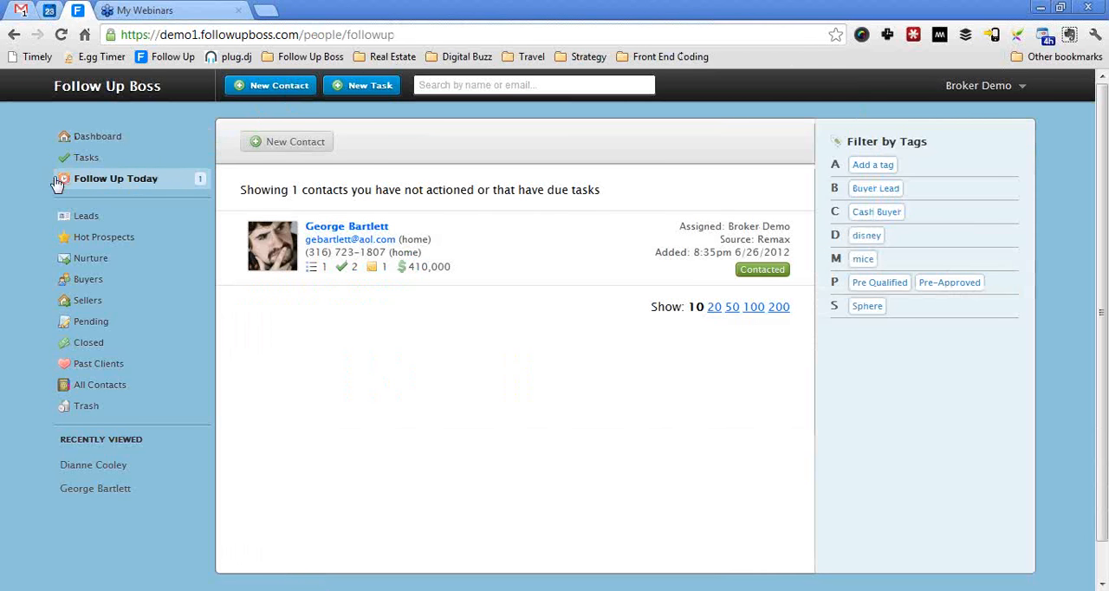
mouse_move(415, 216)
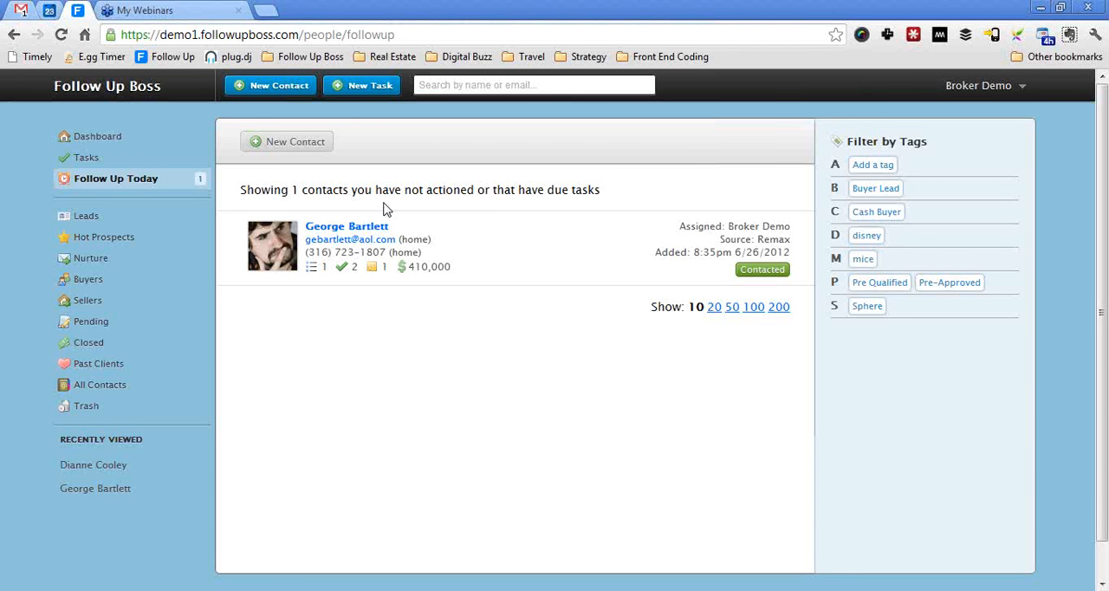
mouse_move(576, 7)
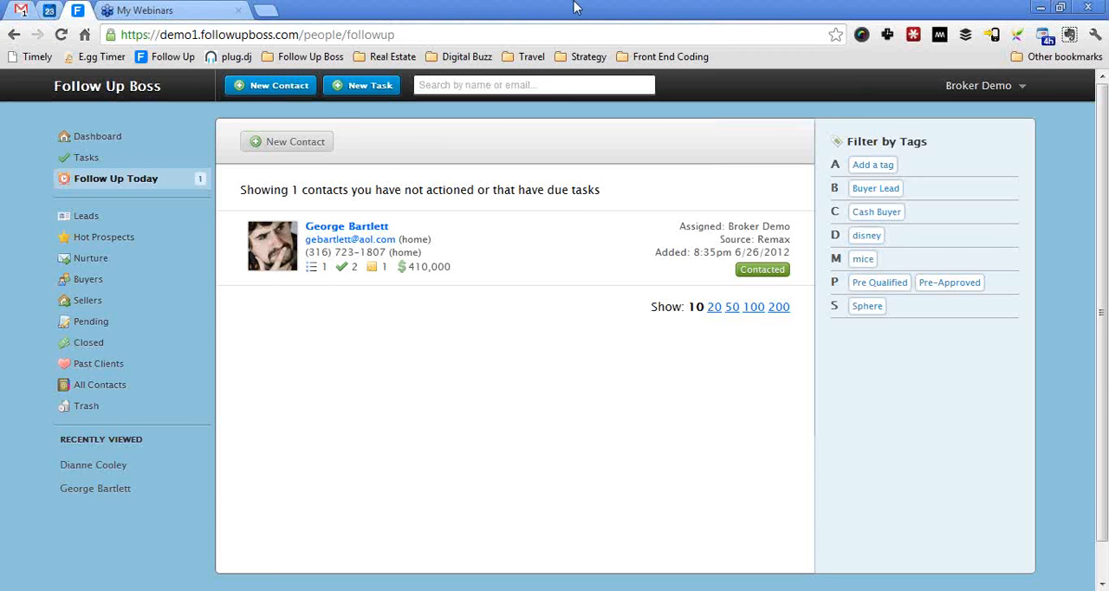
mouse_move(433, 202)
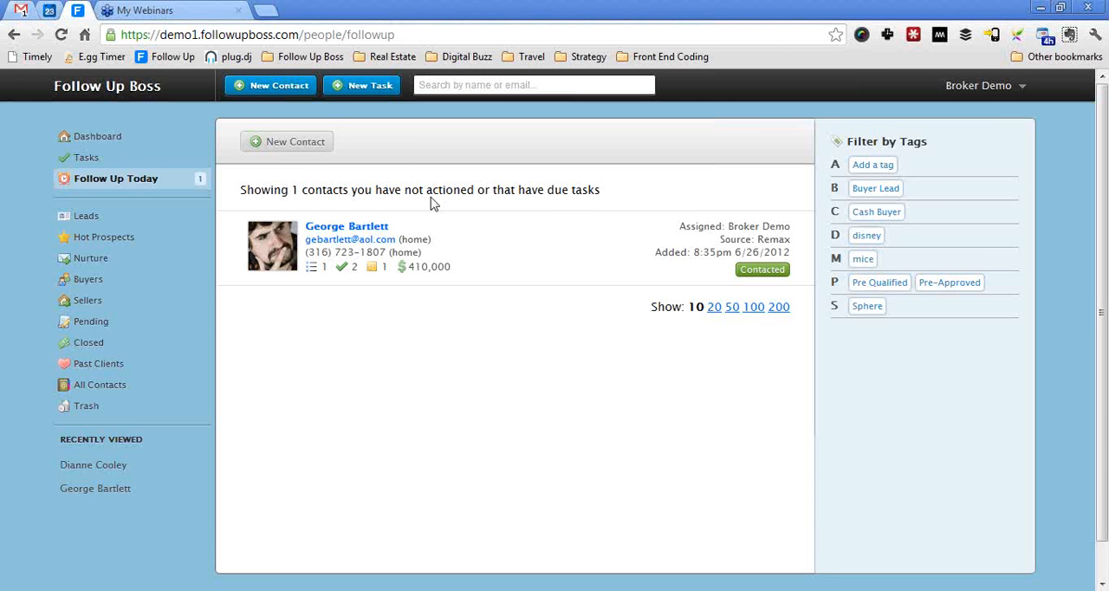
mouse_move(338, 211)
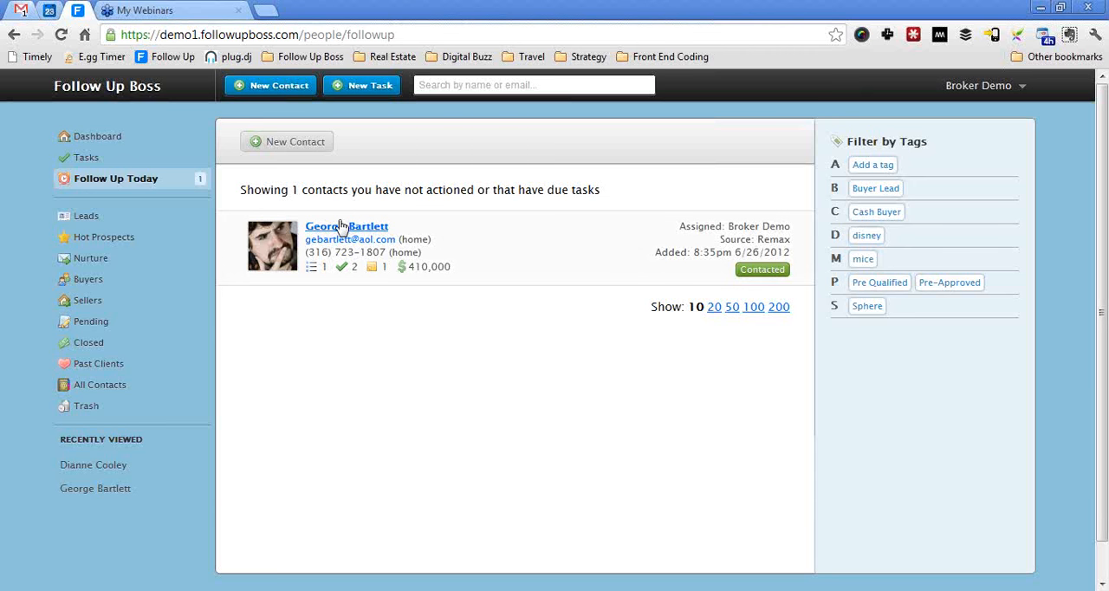
click(346, 226)
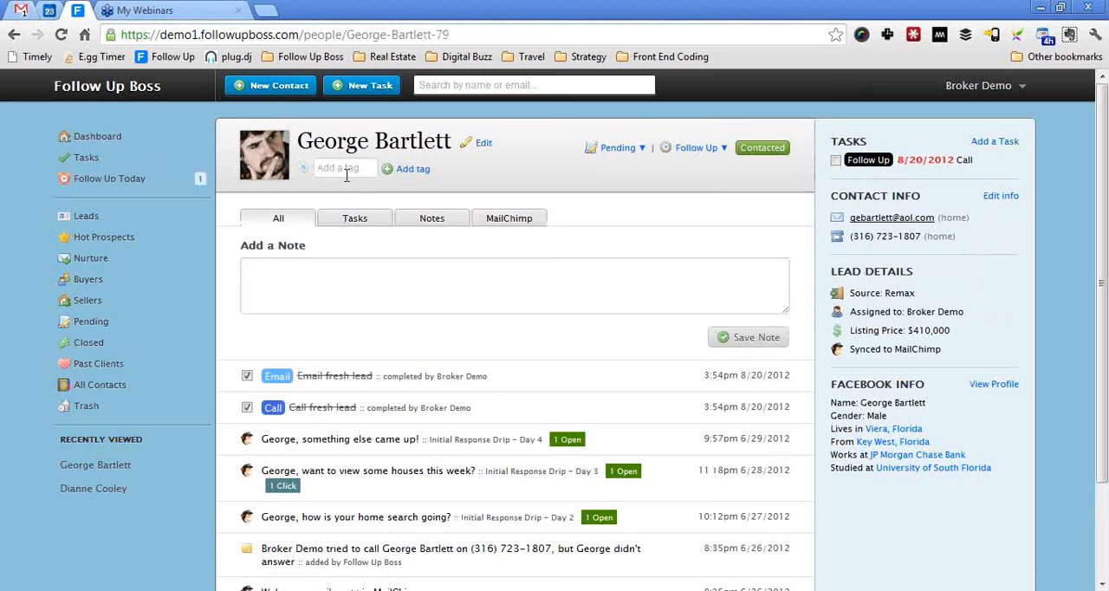
scroll(down, 3)
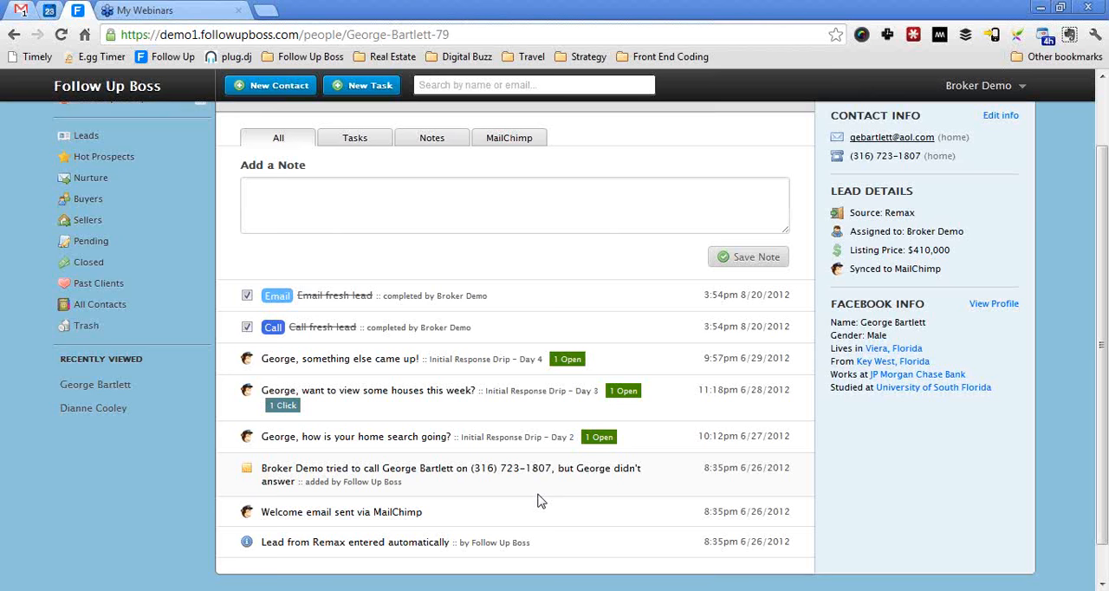
mouse_move(202, 494)
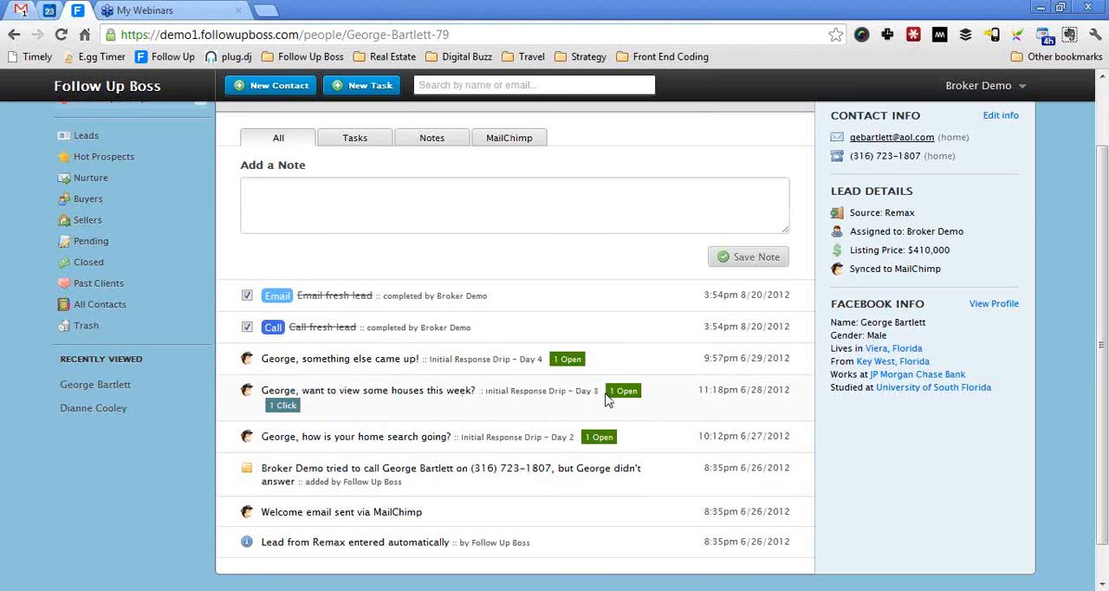
mouse_move(283, 404)
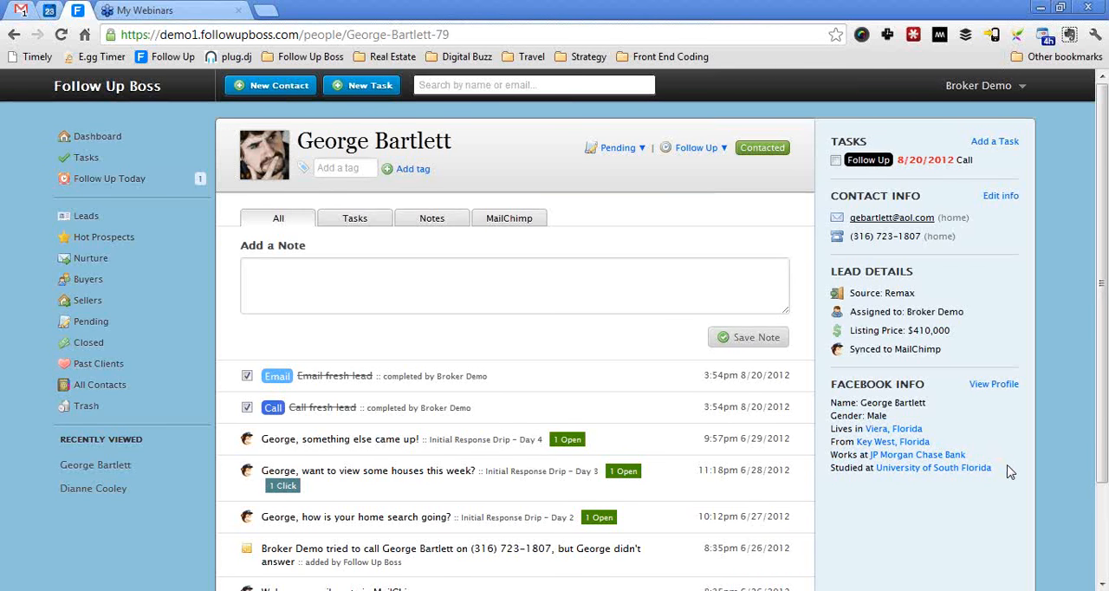
mouse_move(858, 382)
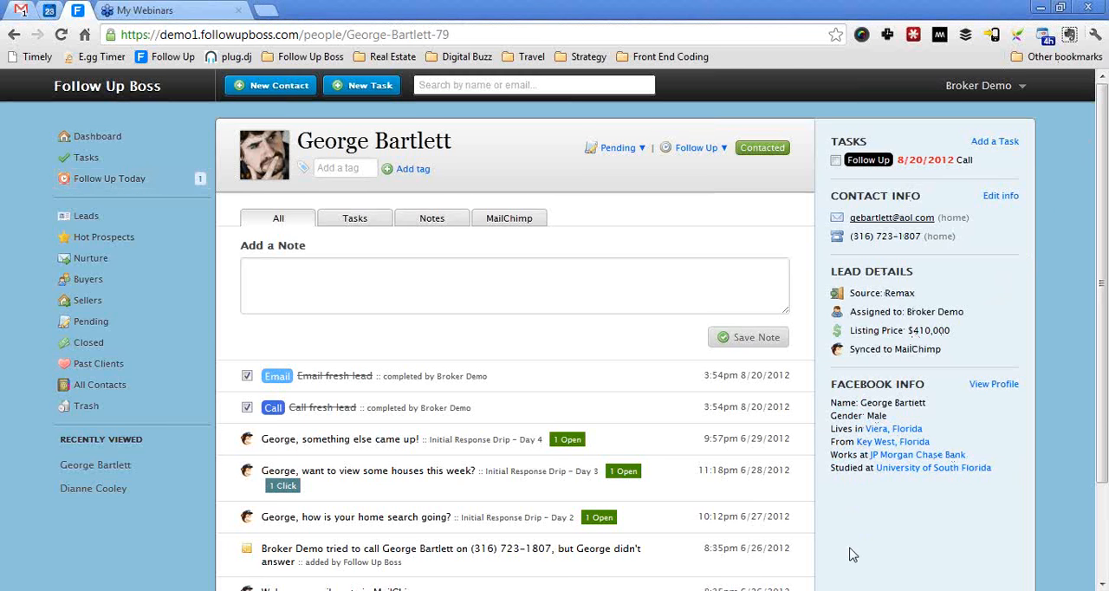
mouse_move(885, 53)
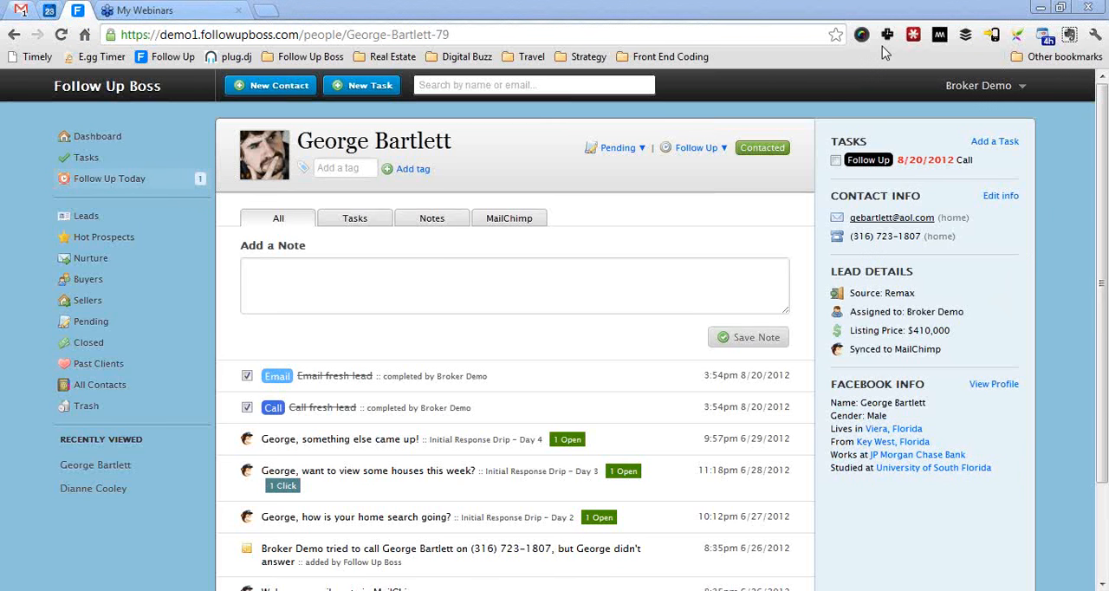
mouse_move(1079, 400)
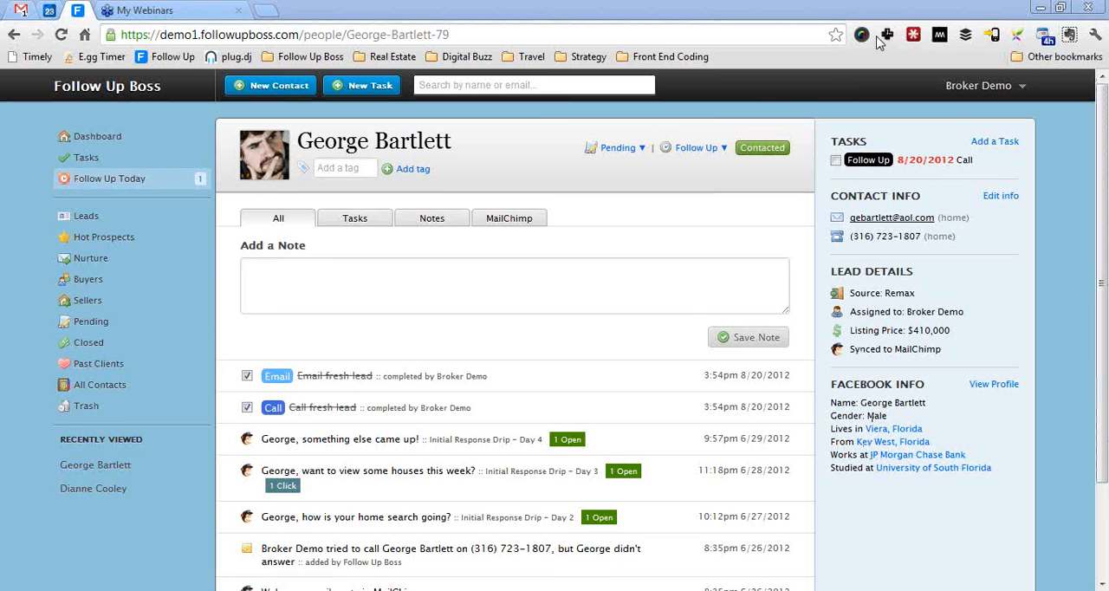
click(984, 85)
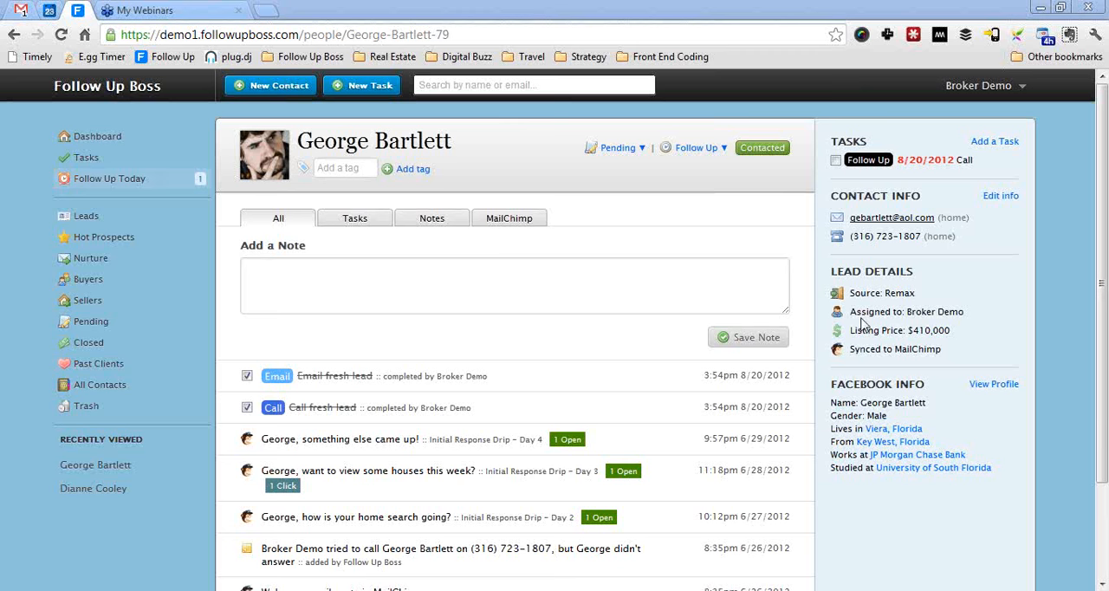
mouse_move(167, 162)
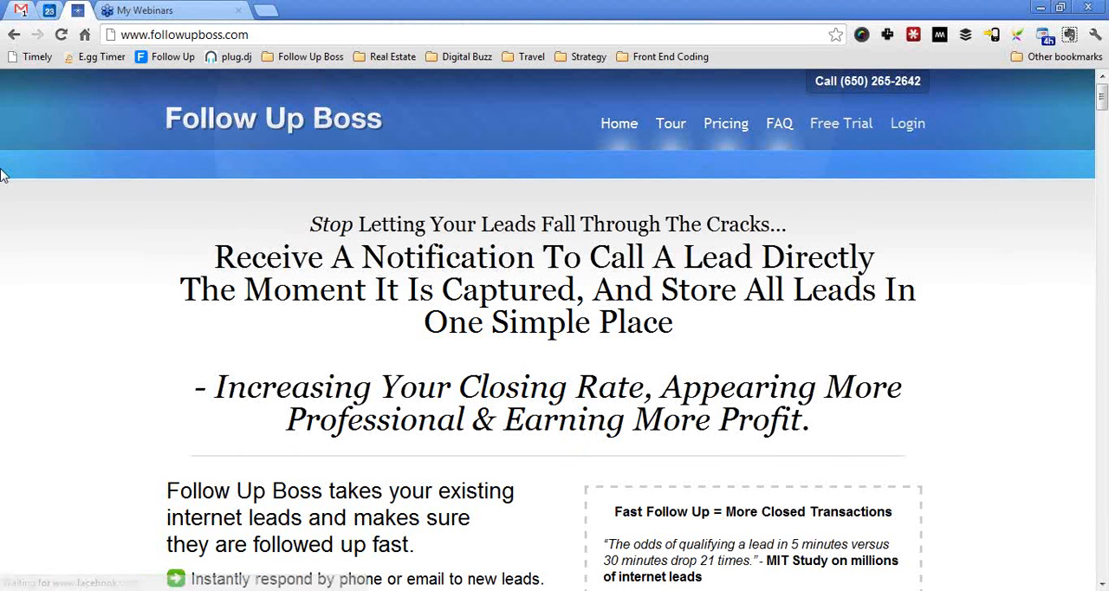
mouse_move(840, 123)
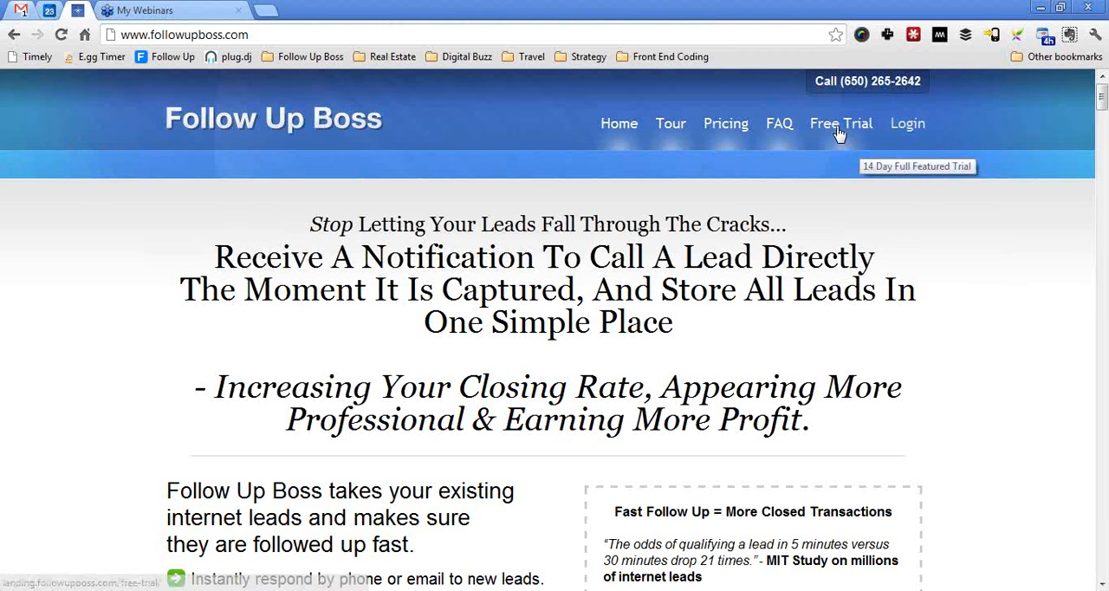
Open Free Trial and browse the 'Create Your Follow Up Boss Account' form.
click(840, 123)
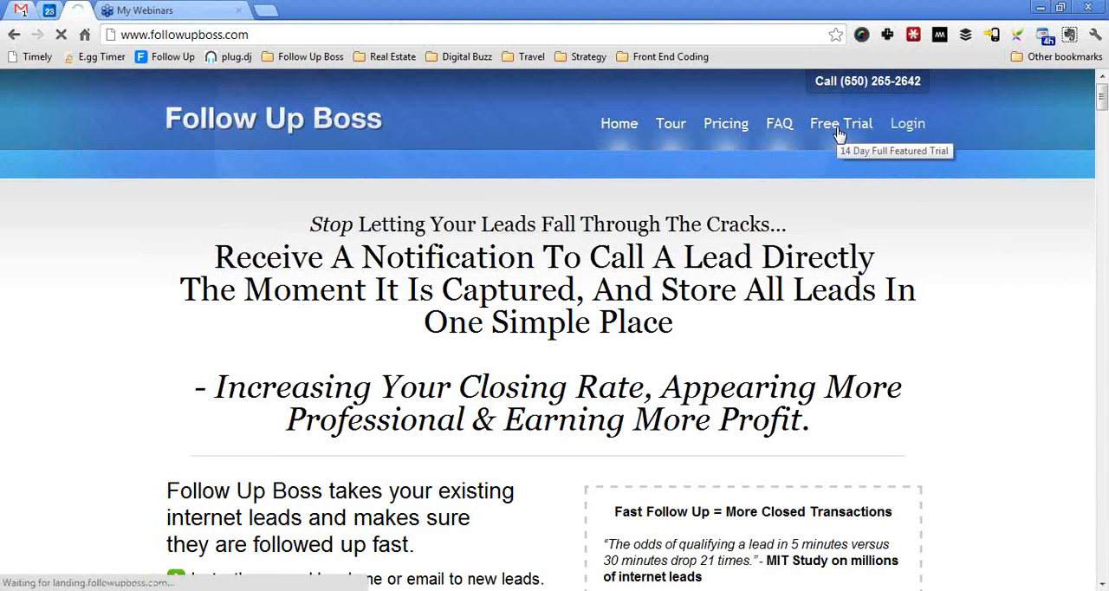
click(839, 123)
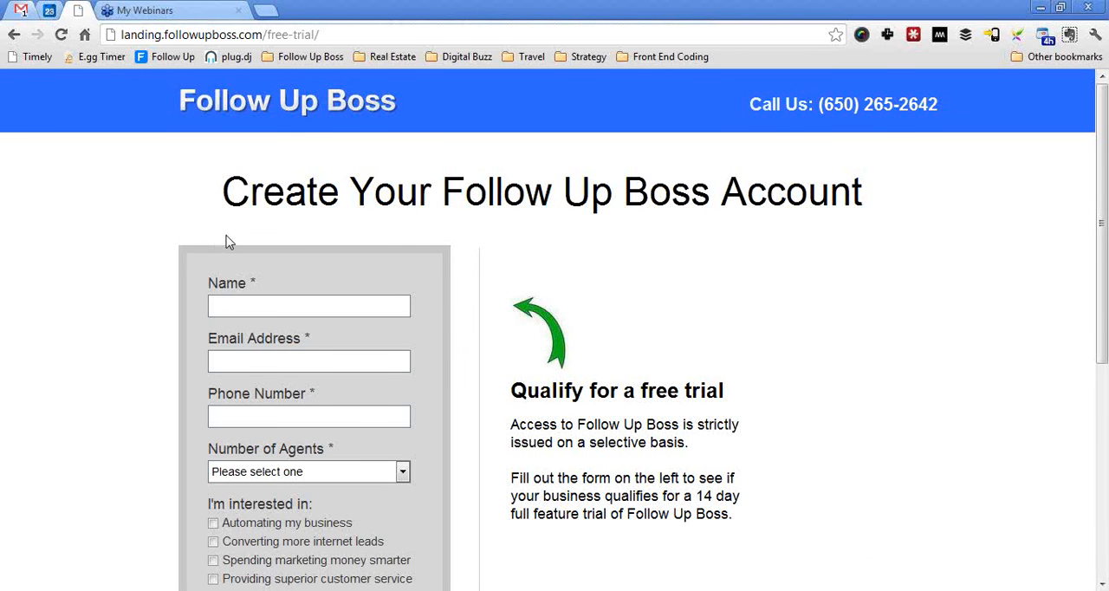
scroll(down, 3)
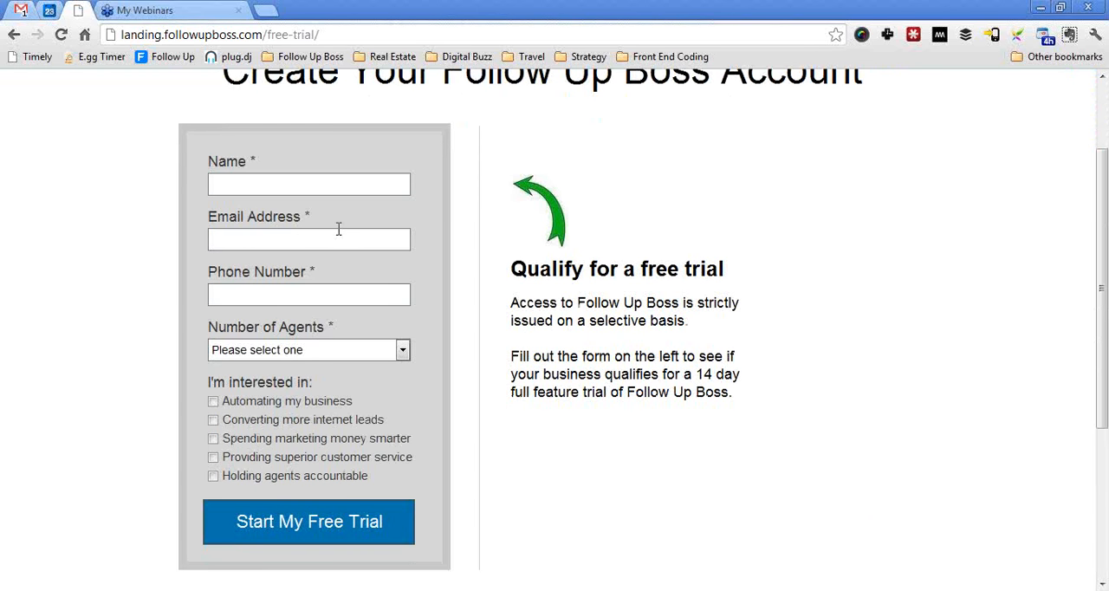
scroll(down, 3)
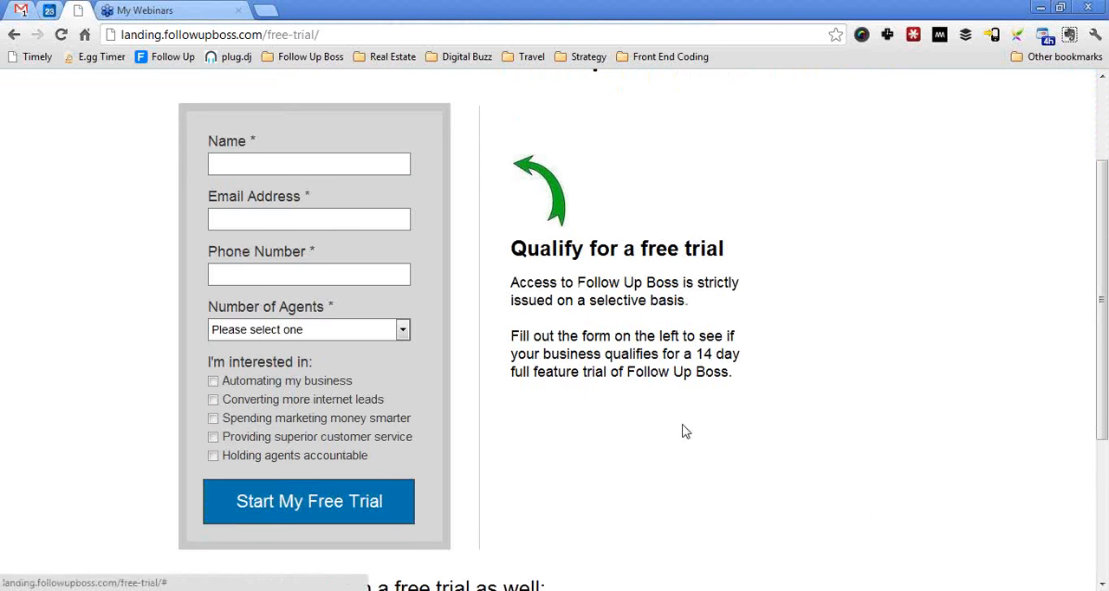
scroll(up, 3)
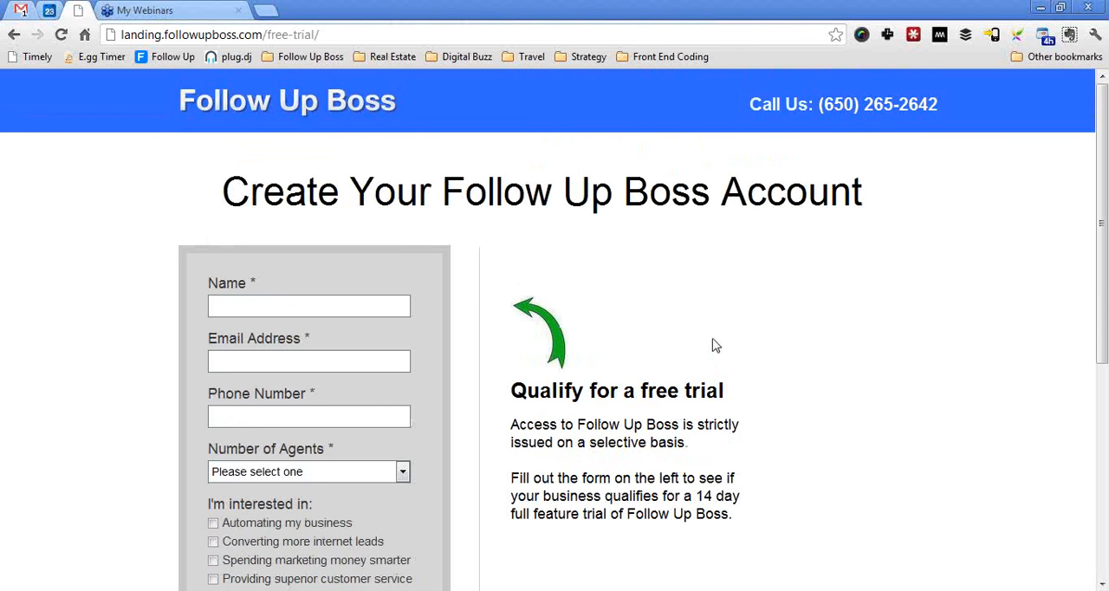
mouse_move(583, 324)
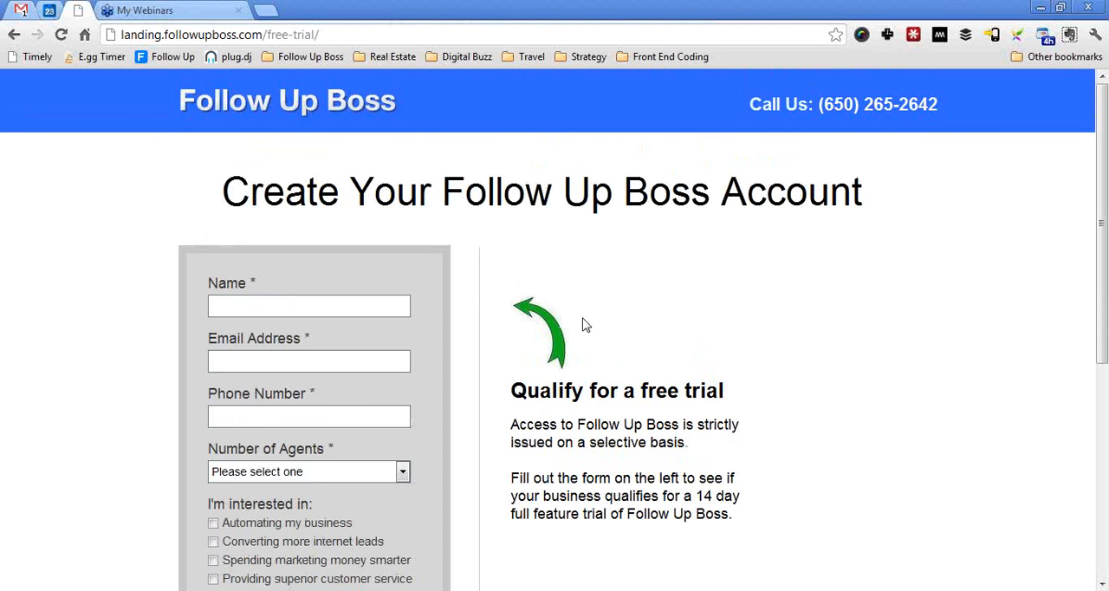